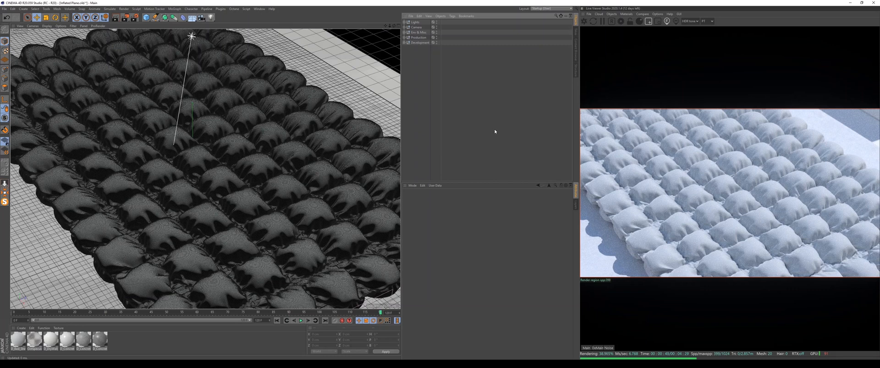
mouse_move(483, 102)
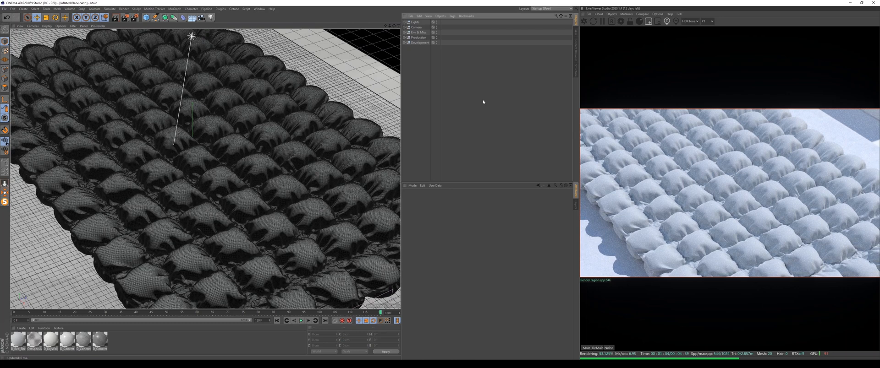
mouse_move(470, 85)
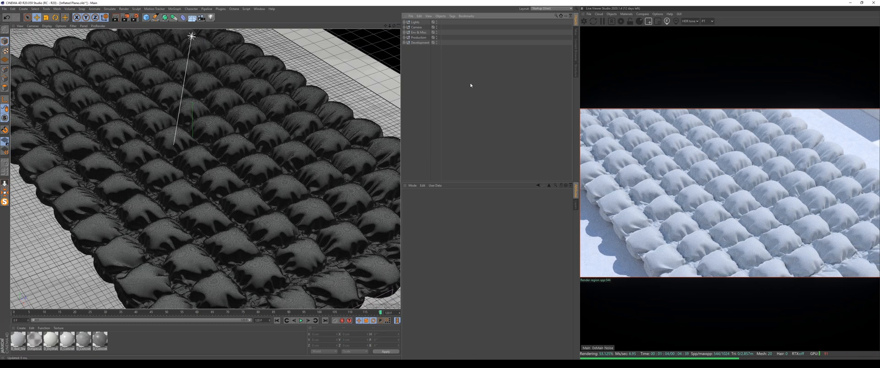
mouse_move(466, 75)
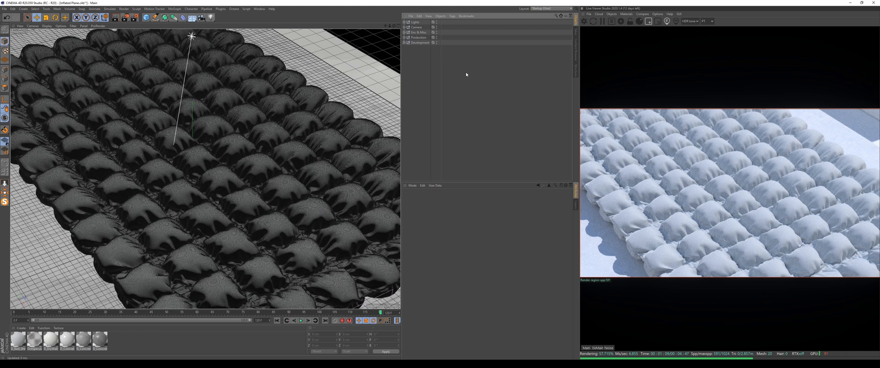
mouse_move(453, 73)
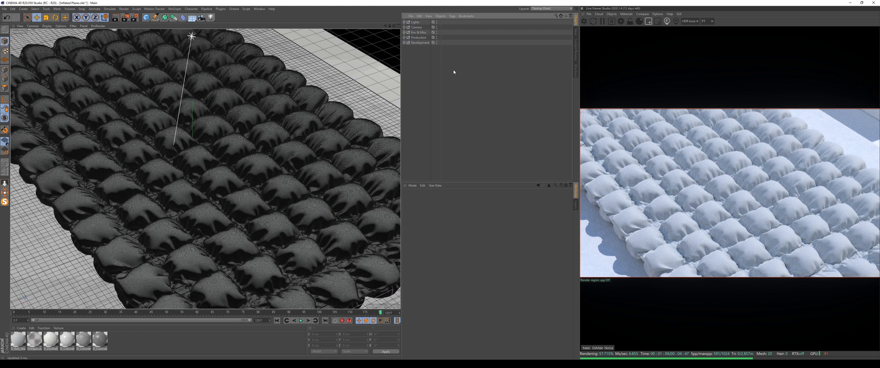
mouse_move(448, 57)
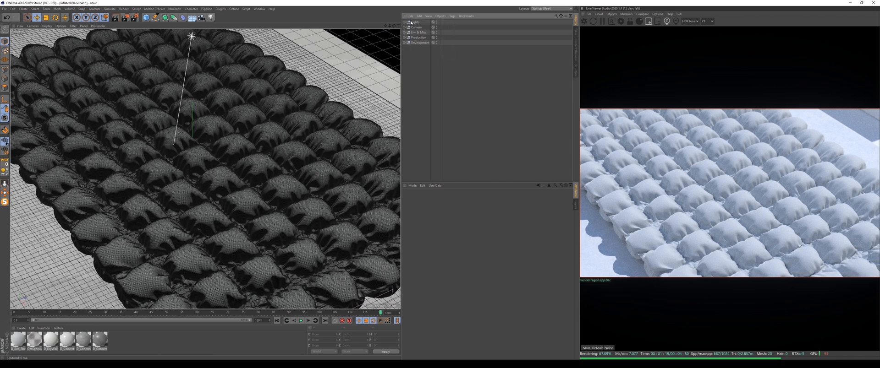
mouse_move(460, 65)
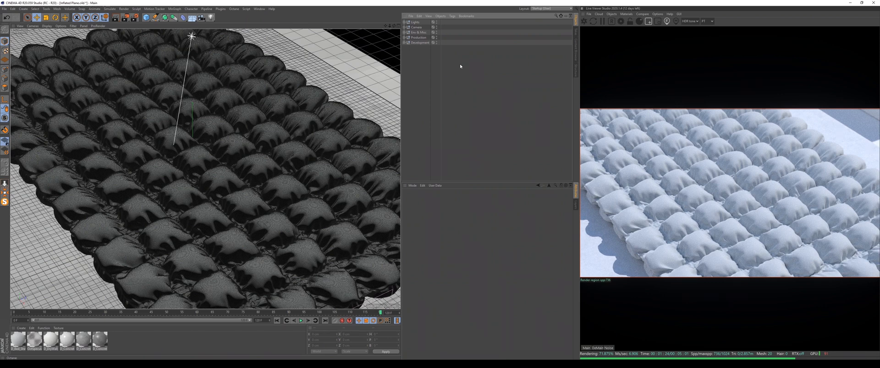
- Toggle the Lights group open and closed in the Object Manager to view its contents
click(415, 22)
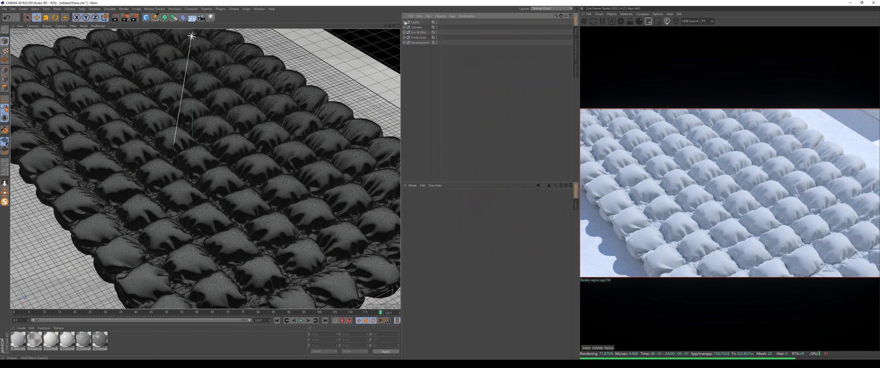
mouse_move(420, 42)
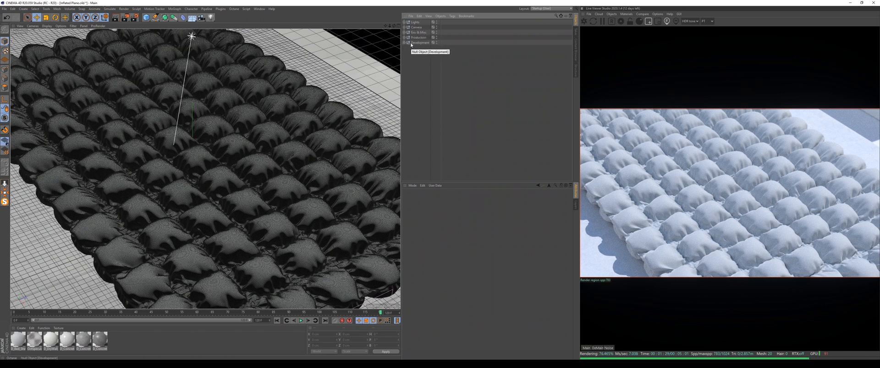
click(405, 22)
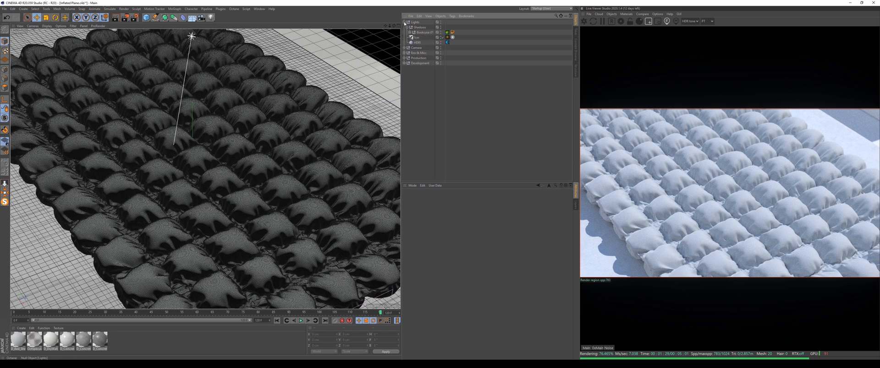
click(405, 22)
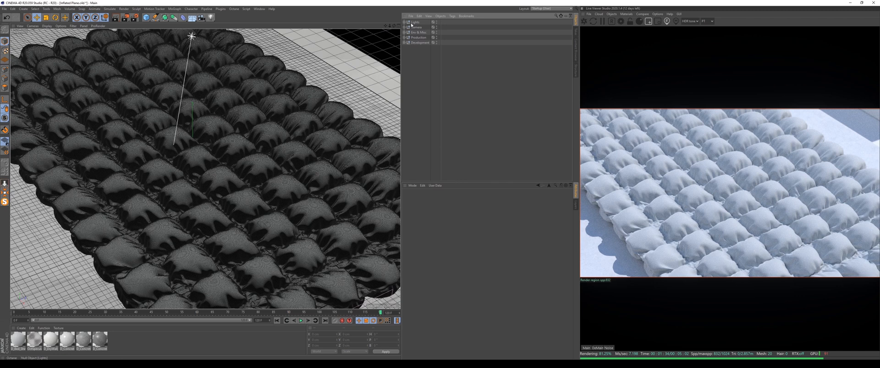
click(405, 27)
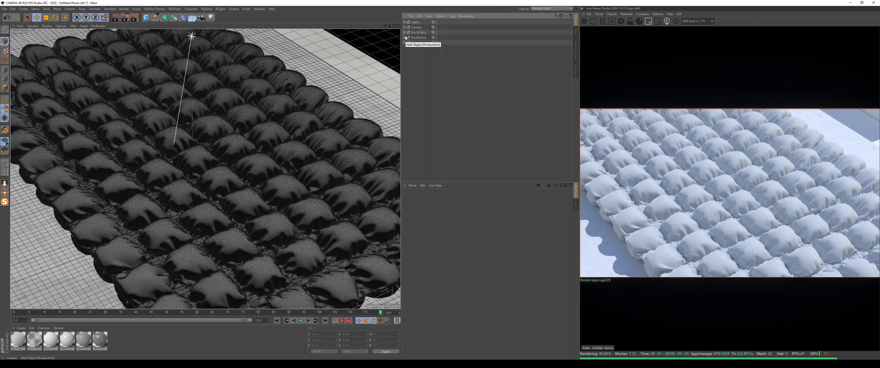
- Expand the Production and Development groups and select the null inside Production
click(405, 37)
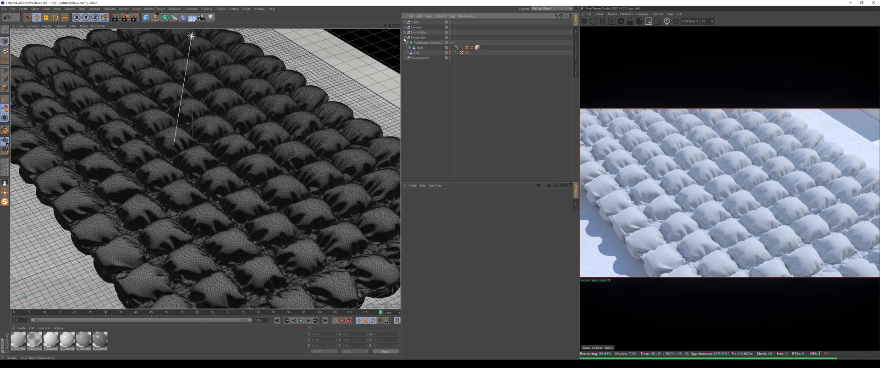
click(405, 58)
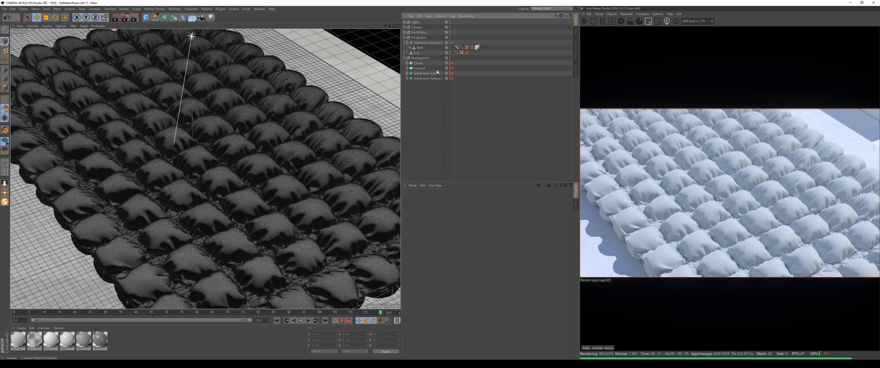
mouse_move(427, 43)
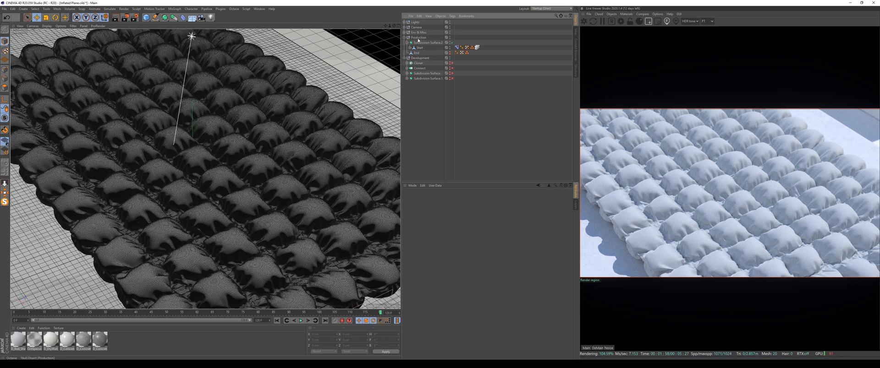
click(418, 47)
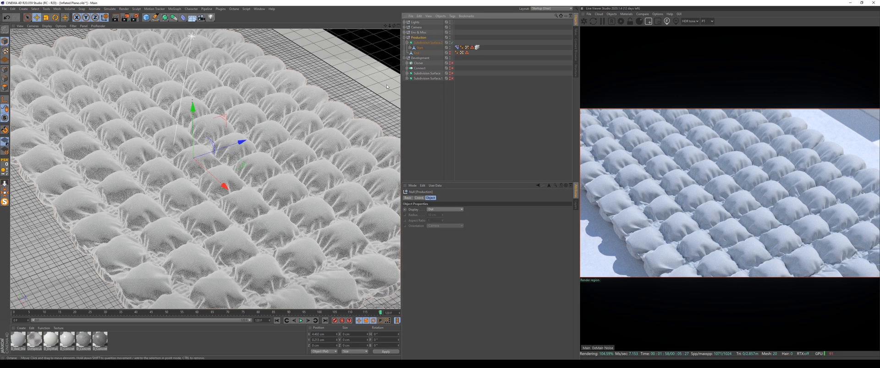
click(406, 42)
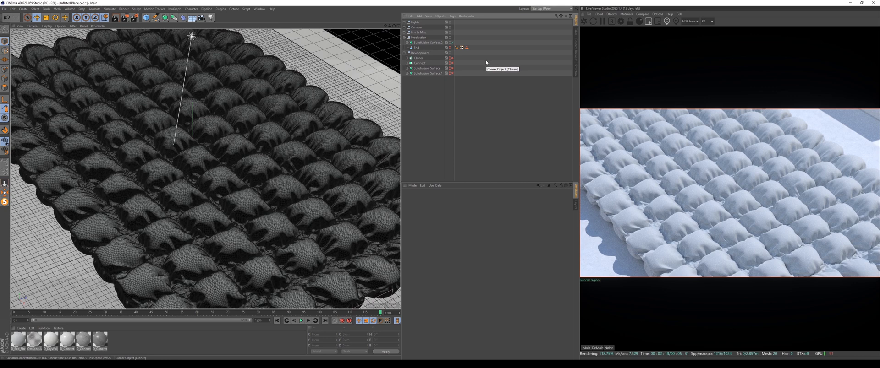
mouse_move(473, 73)
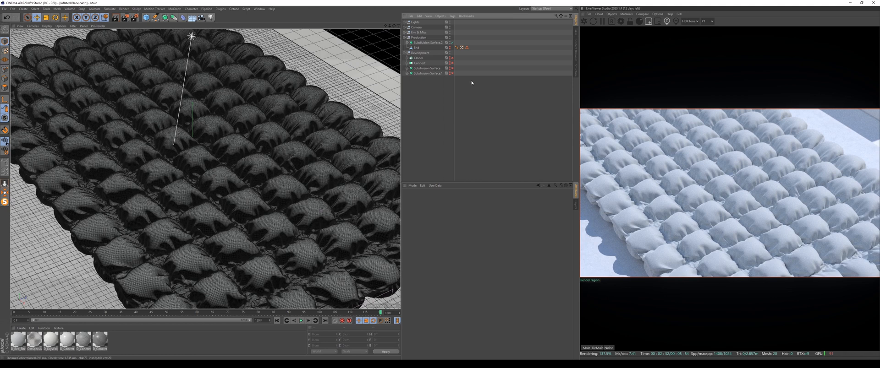
click(420, 57)
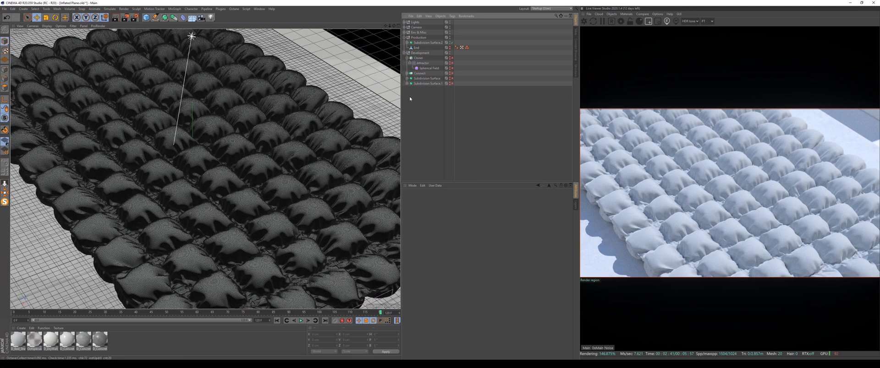
click(427, 83)
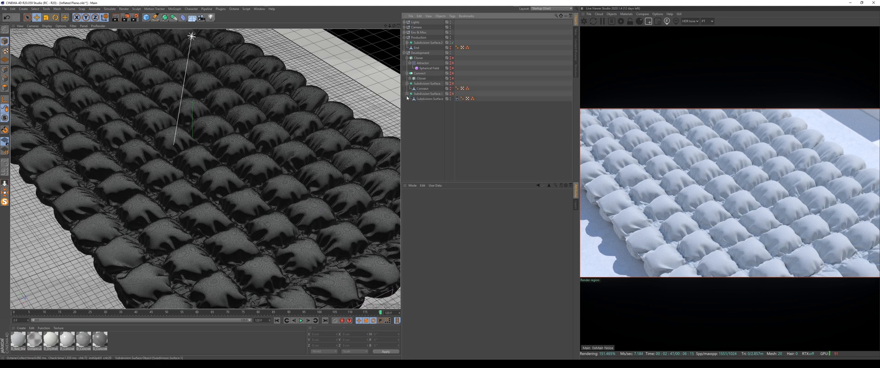
click(407, 93)
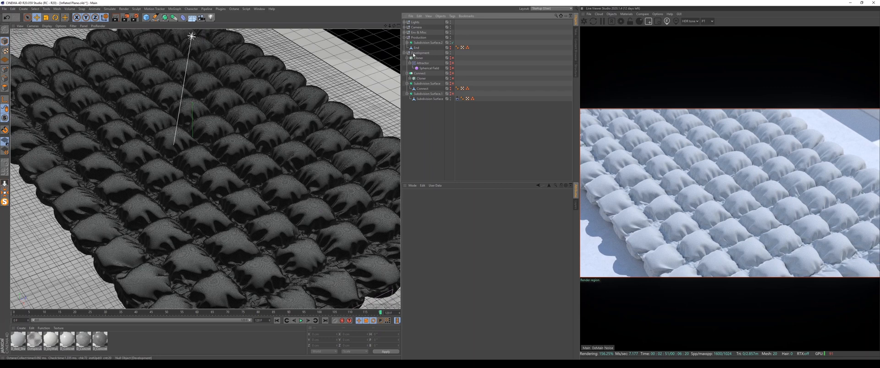
click(419, 52)
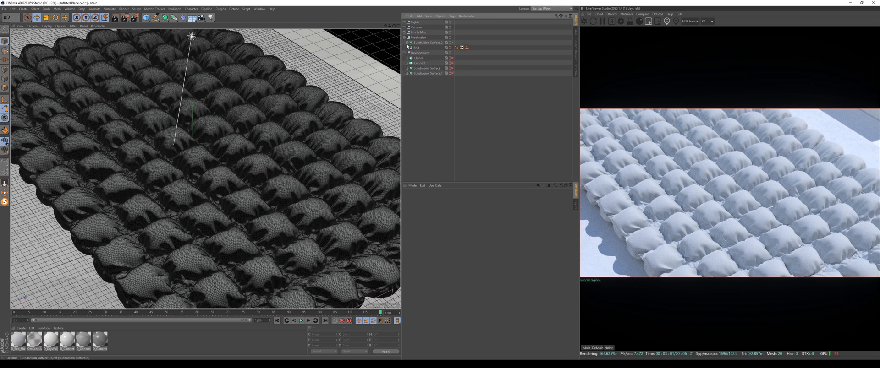
- Collapse the nested nulls, then fold up the Production and Development groups
click(414, 48)
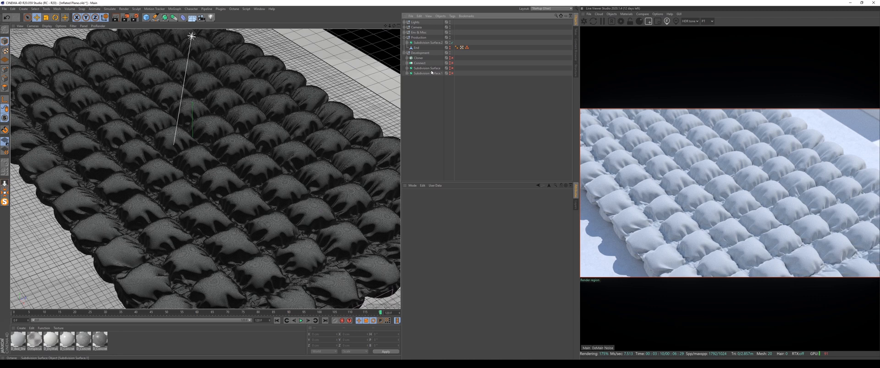
click(419, 57)
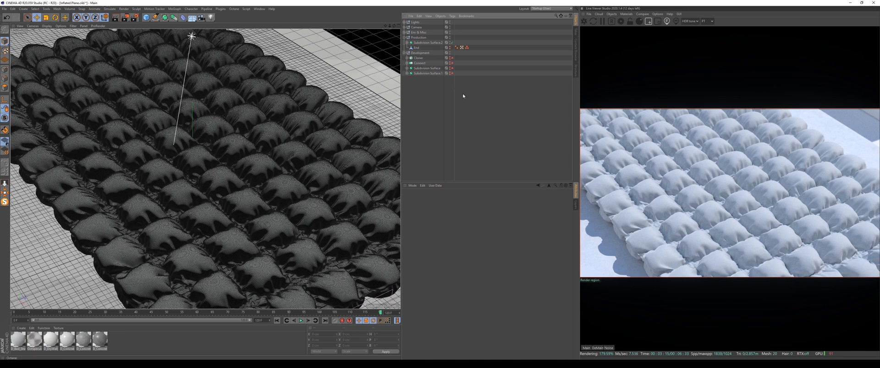
mouse_move(477, 97)
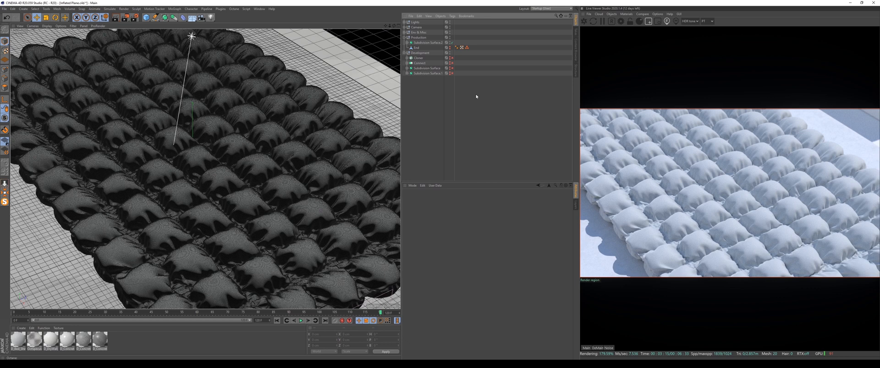
mouse_move(418, 89)
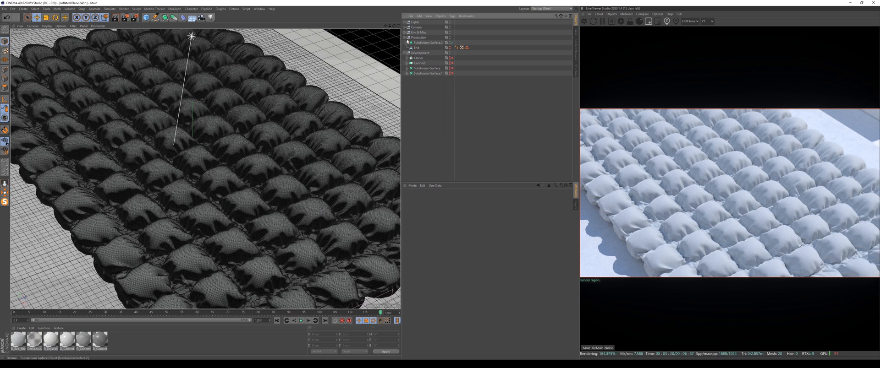
click(420, 43)
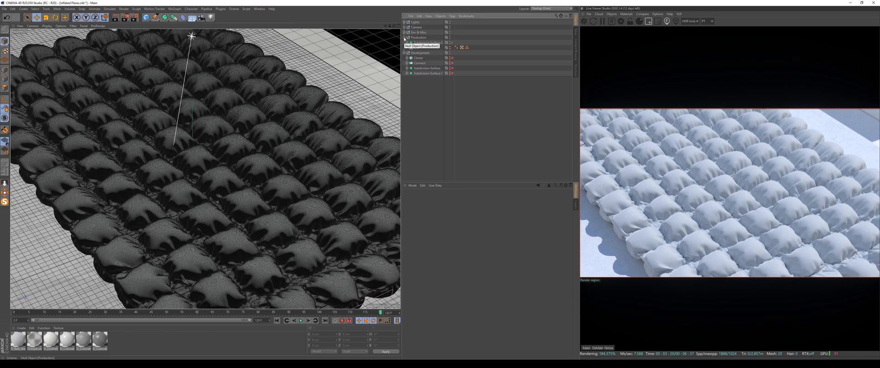
click(406, 37)
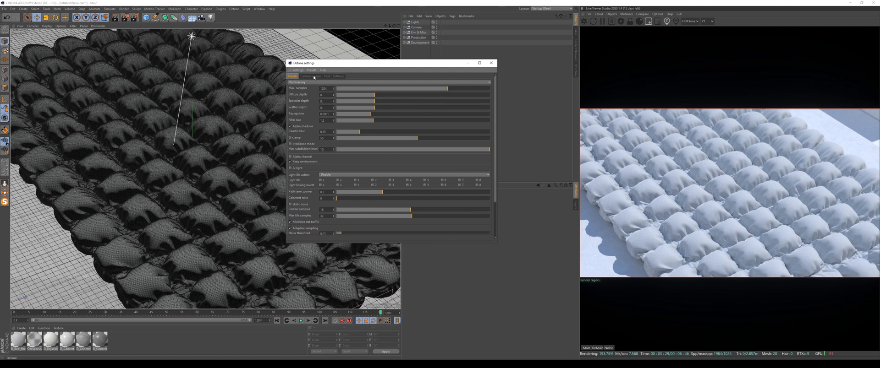
click(312, 71)
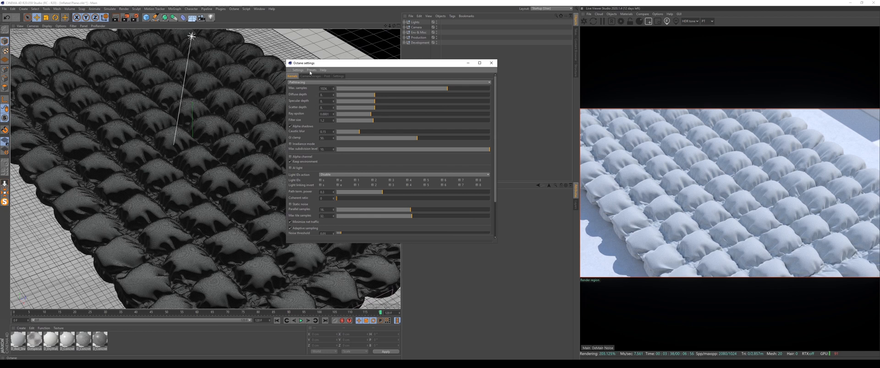
click(311, 70)
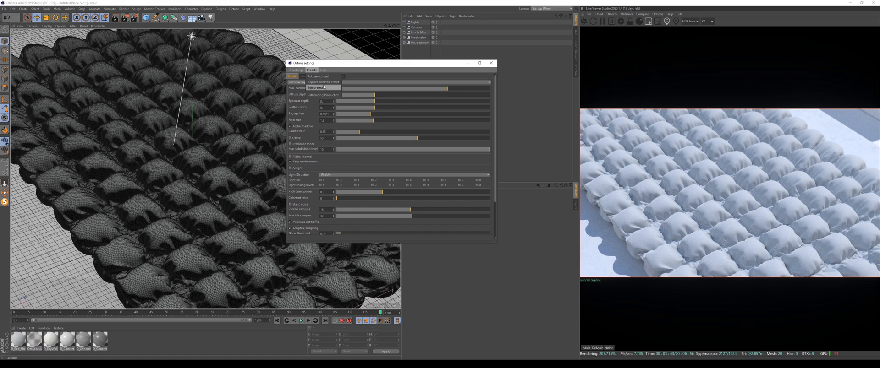
mouse_move(319, 76)
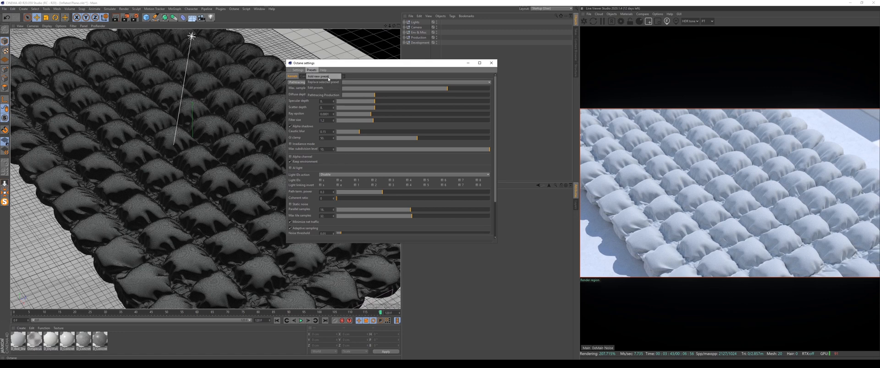
click(318, 76)
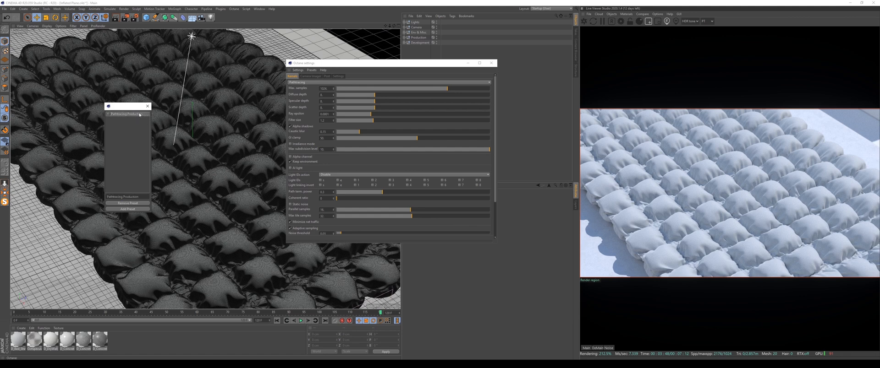
mouse_move(148, 106)
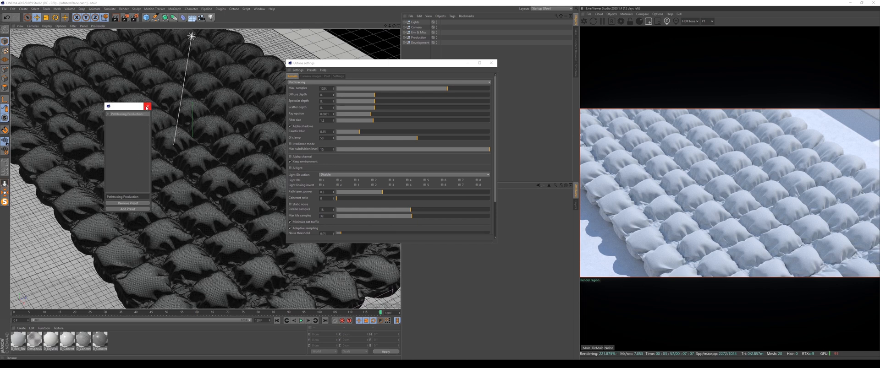
click(148, 107)
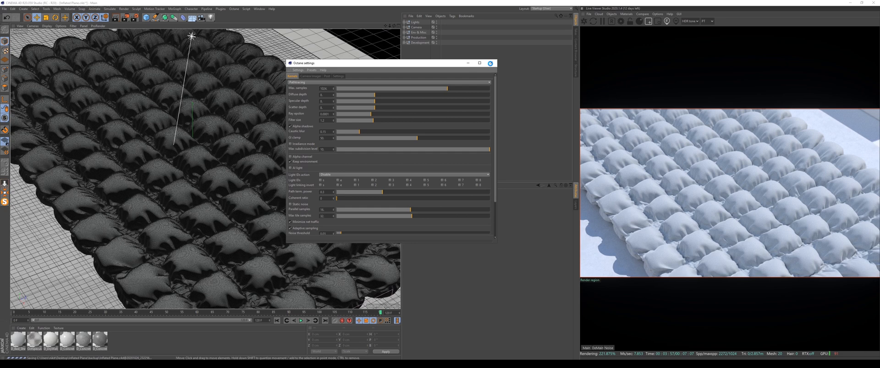
- Close the Octane settings window and select the Shadows group inside Lights
click(478, 62)
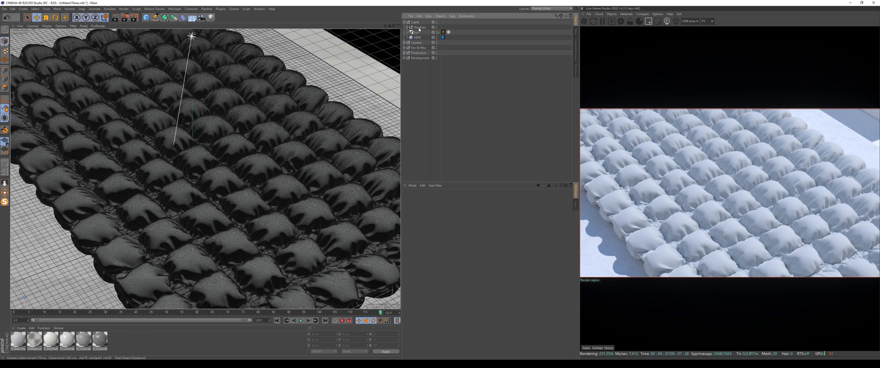
click(418, 28)
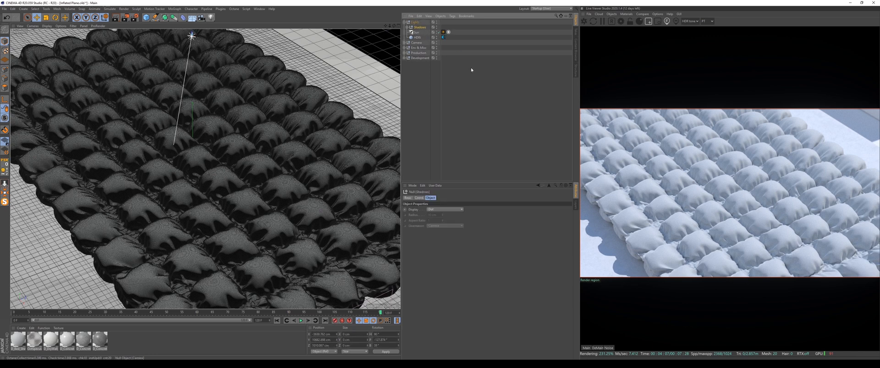
mouse_move(475, 88)
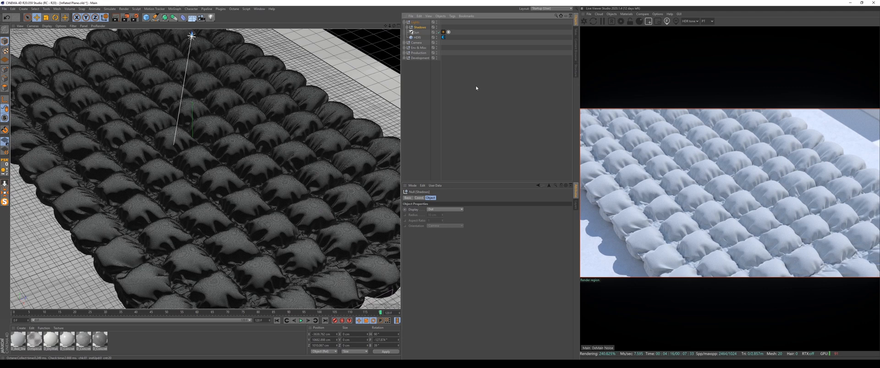
mouse_move(483, 89)
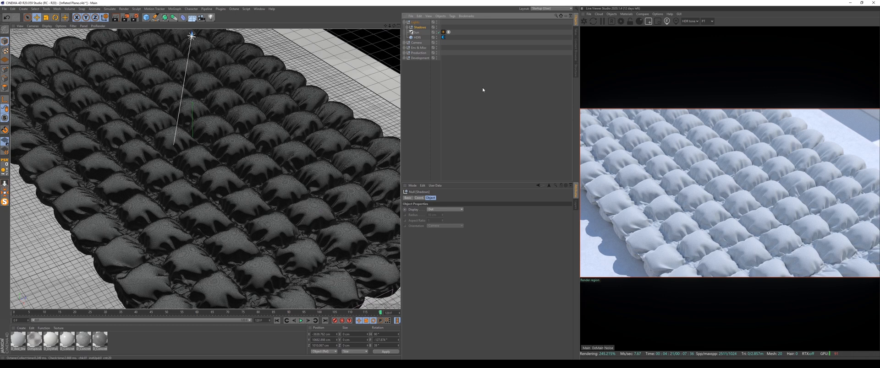
mouse_move(456, 88)
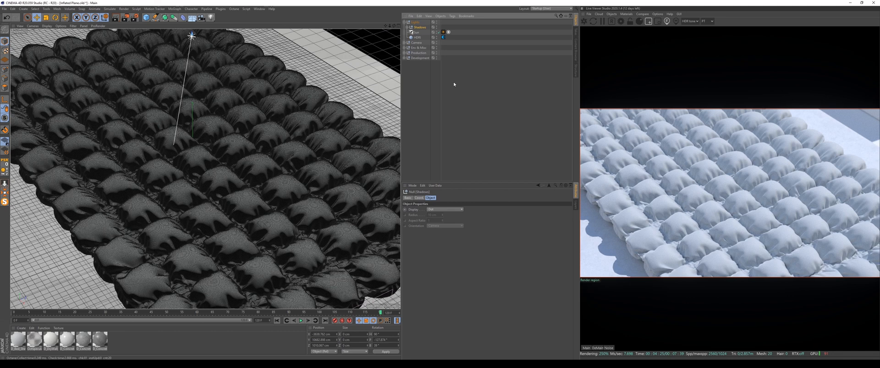
mouse_move(460, 83)
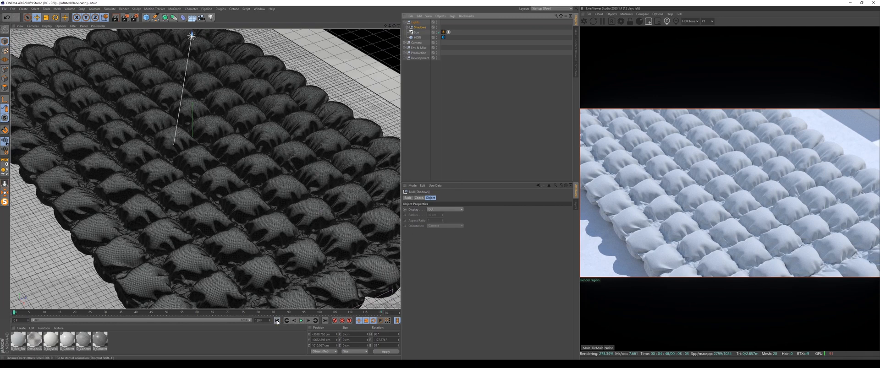
mouse_move(337, 216)
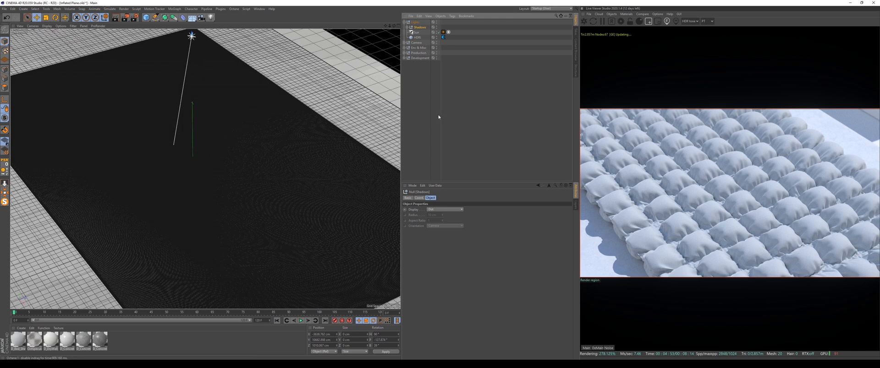
- Expand the Shadows group, inspect the bookcase group's parts, then collapse the bookcase group
click(407, 28)
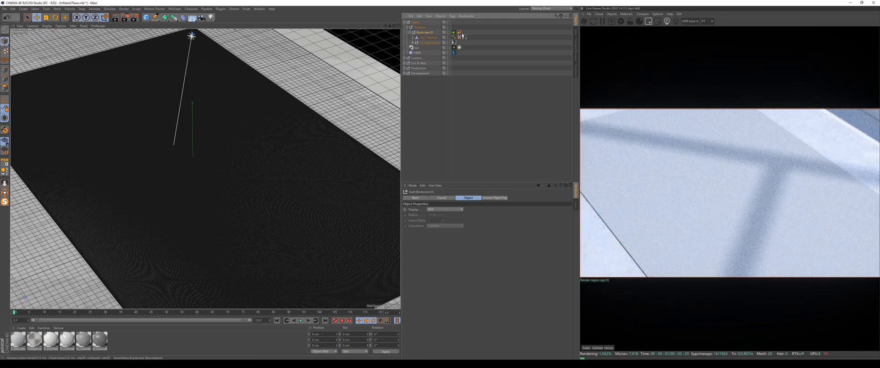
click(425, 32)
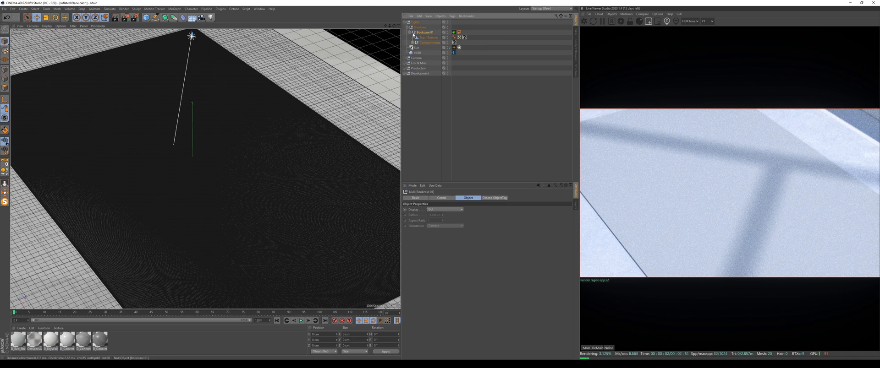
mouse_move(417, 32)
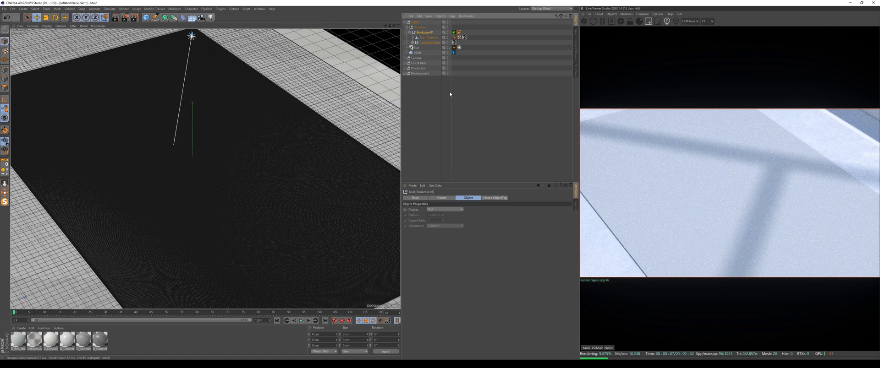
mouse_move(423, 79)
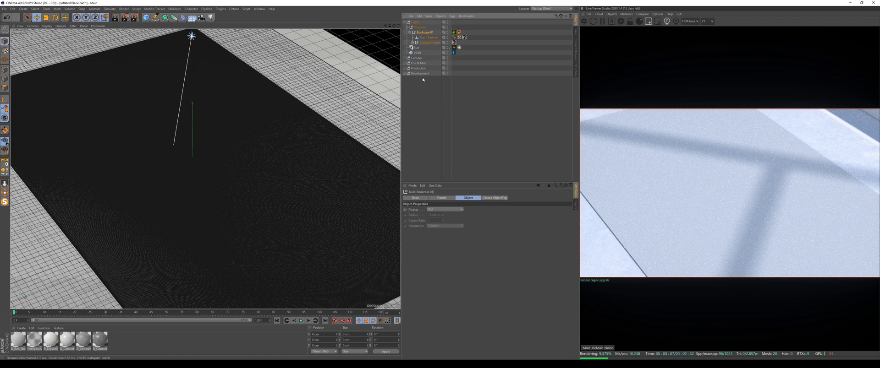
mouse_move(425, 43)
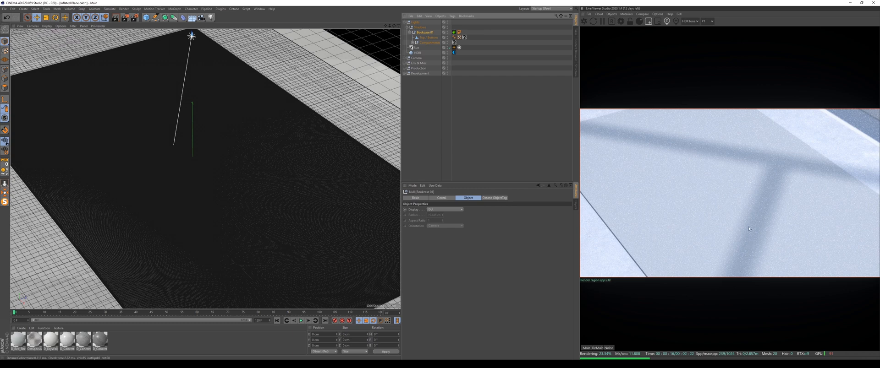
mouse_move(774, 166)
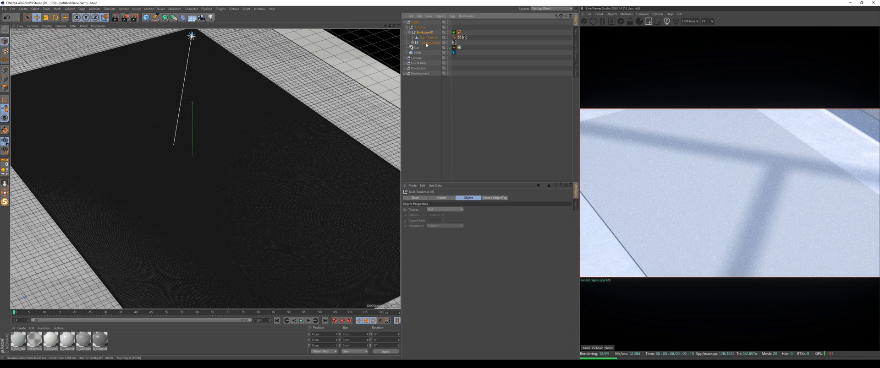
click(412, 32)
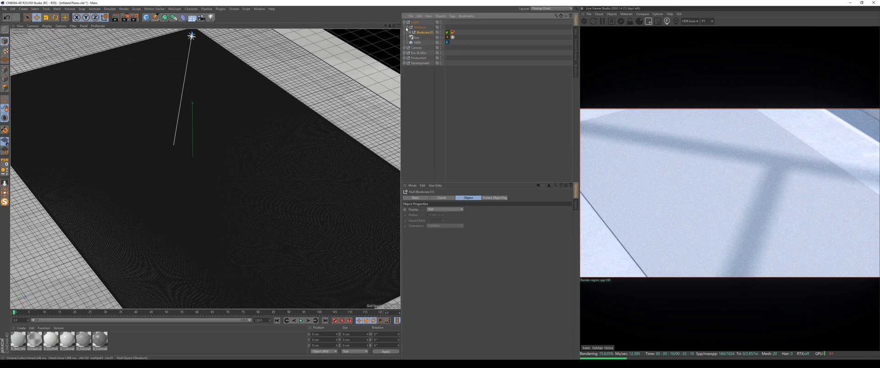
click(417, 38)
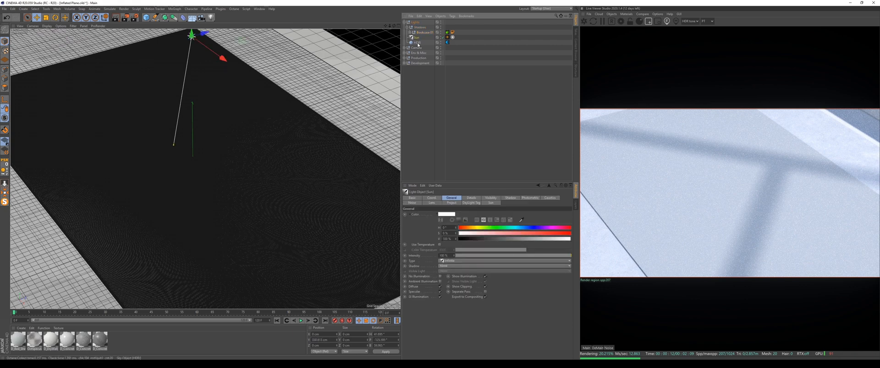
click(417, 42)
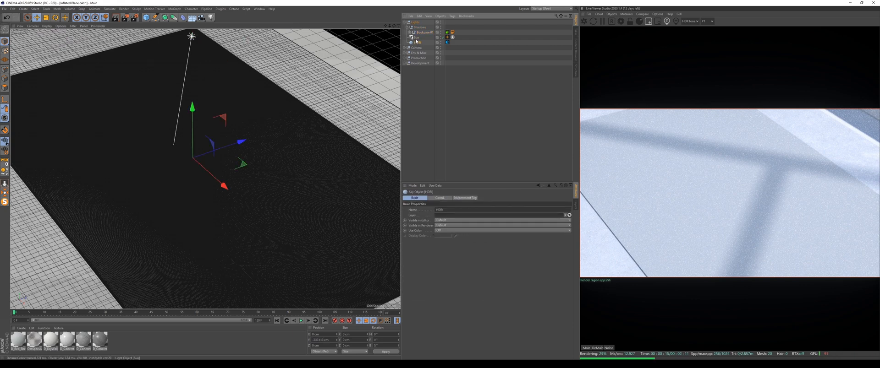
click(417, 37)
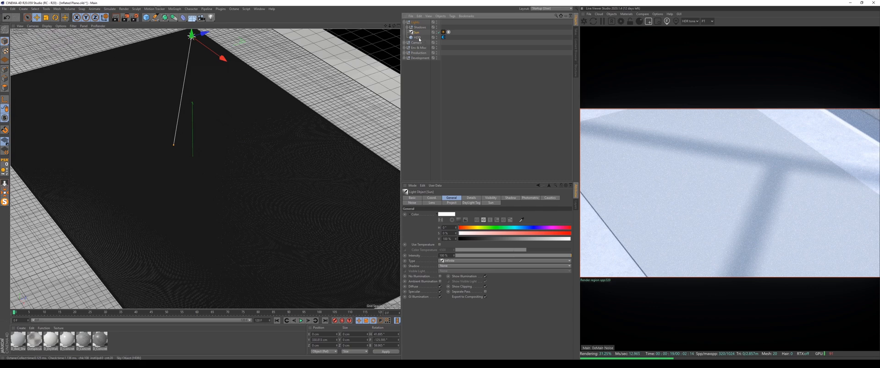
mouse_move(415, 34)
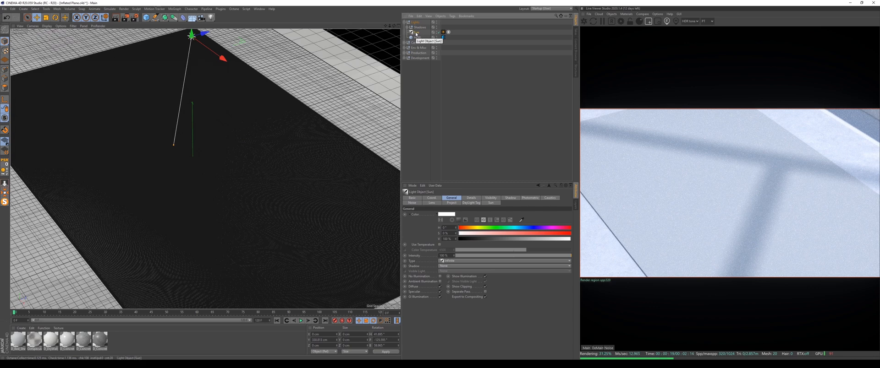
mouse_move(415, 37)
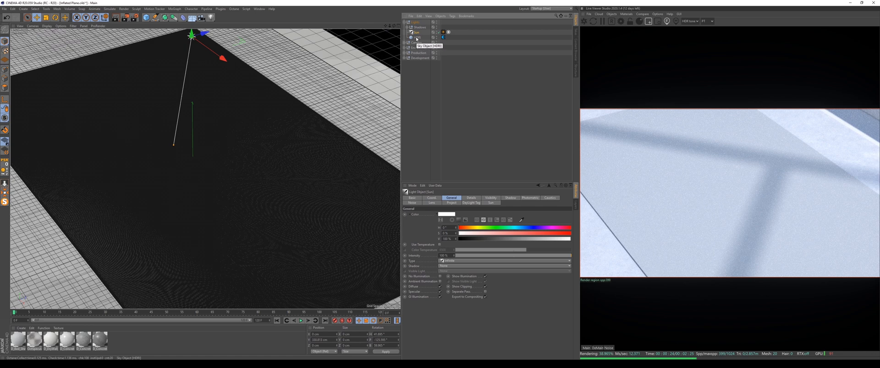
click(418, 36)
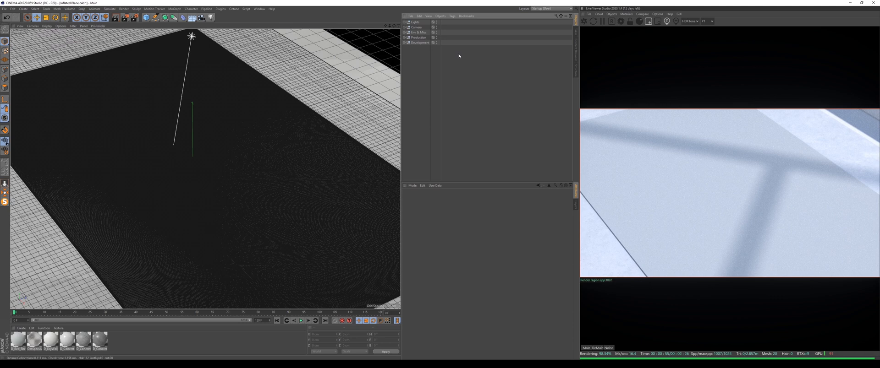
mouse_move(419, 51)
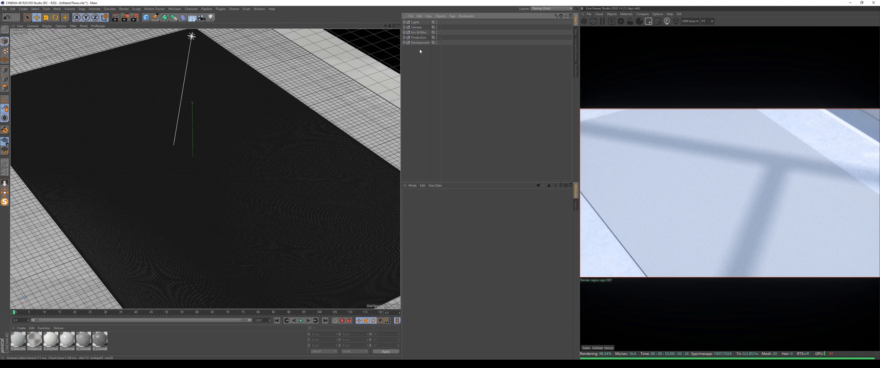